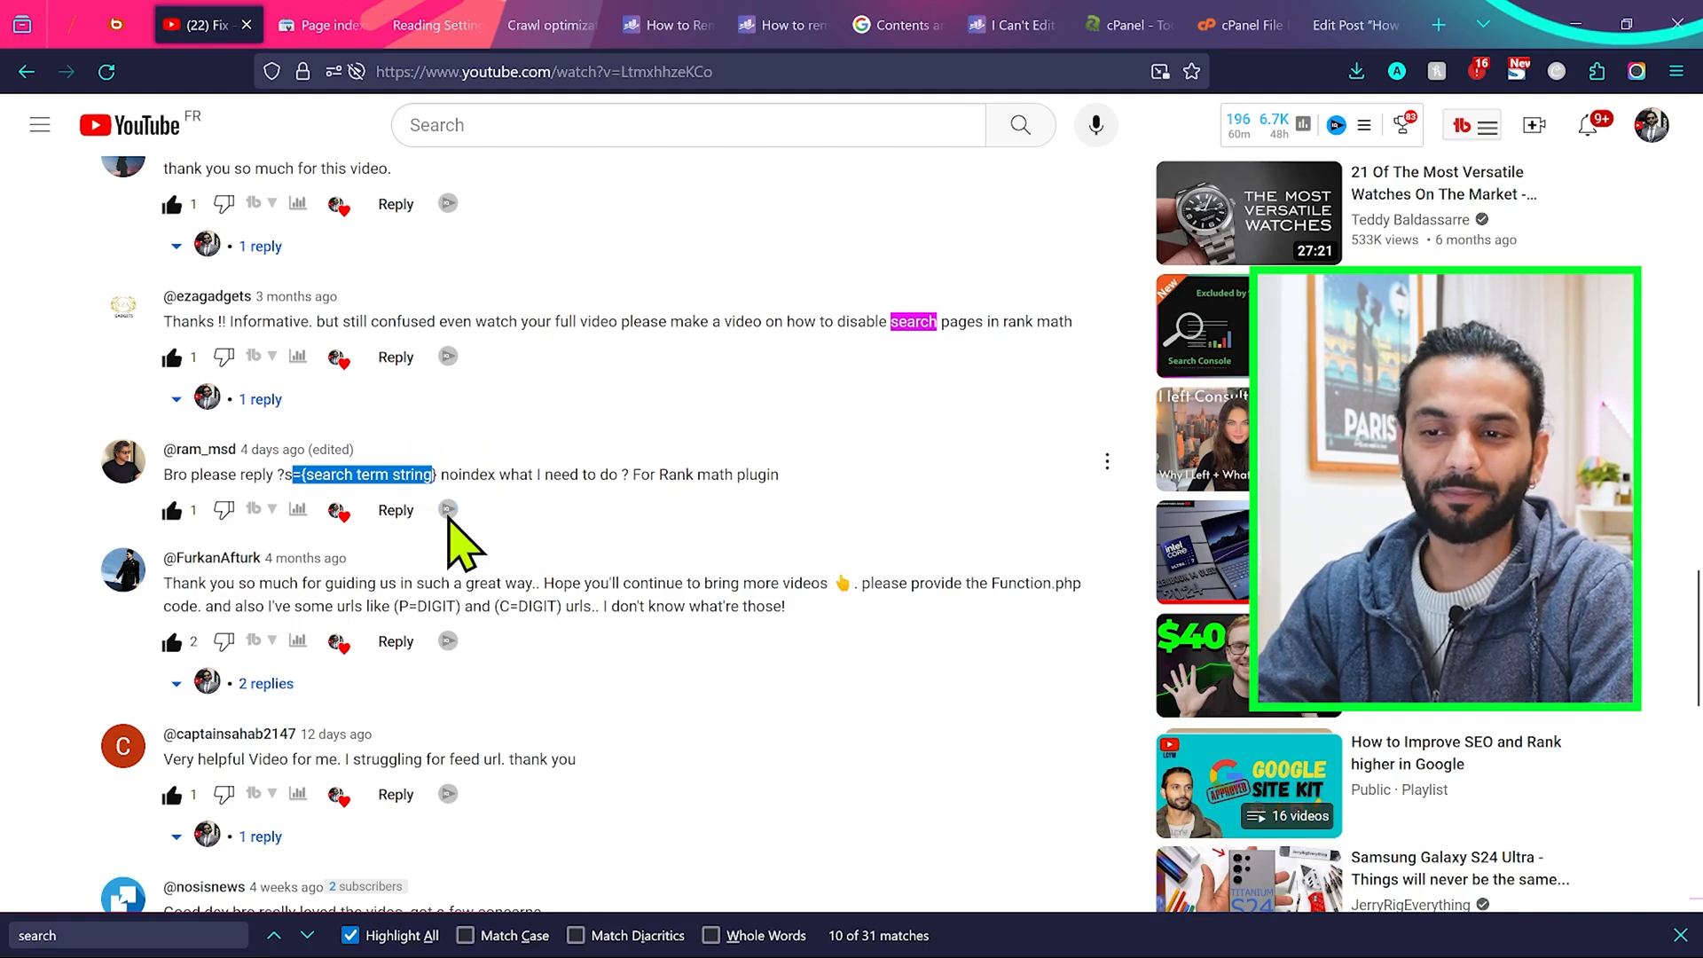
mouse_move(54, 624)
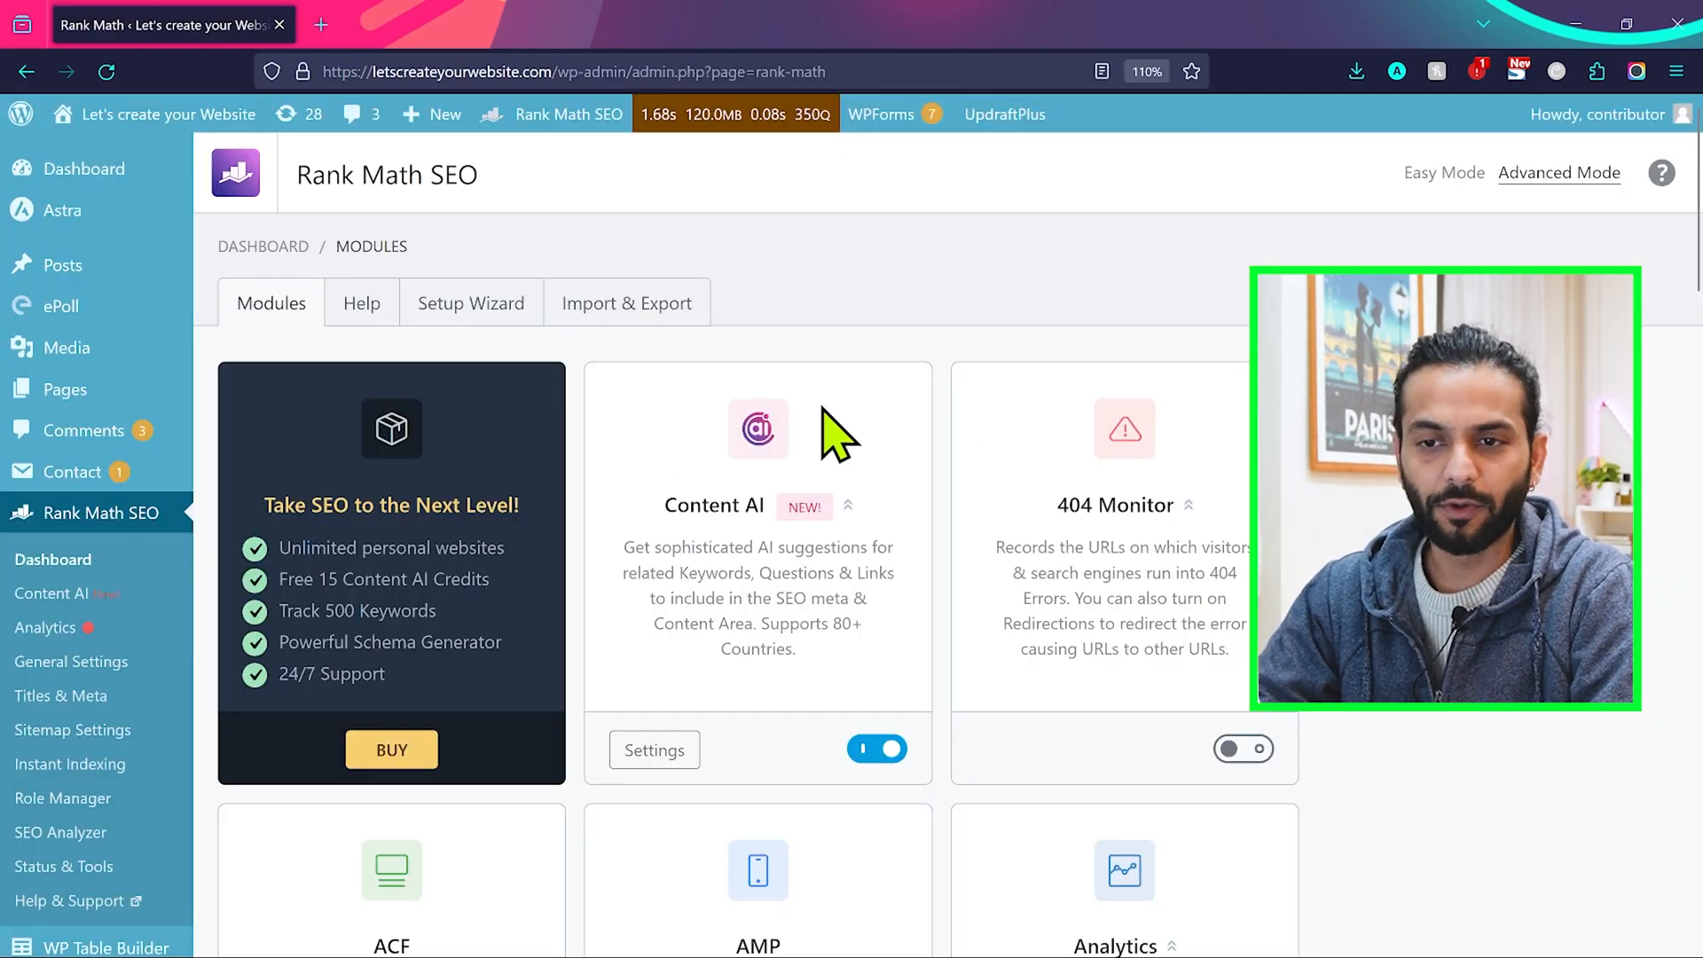
mouse_move(1443, 173)
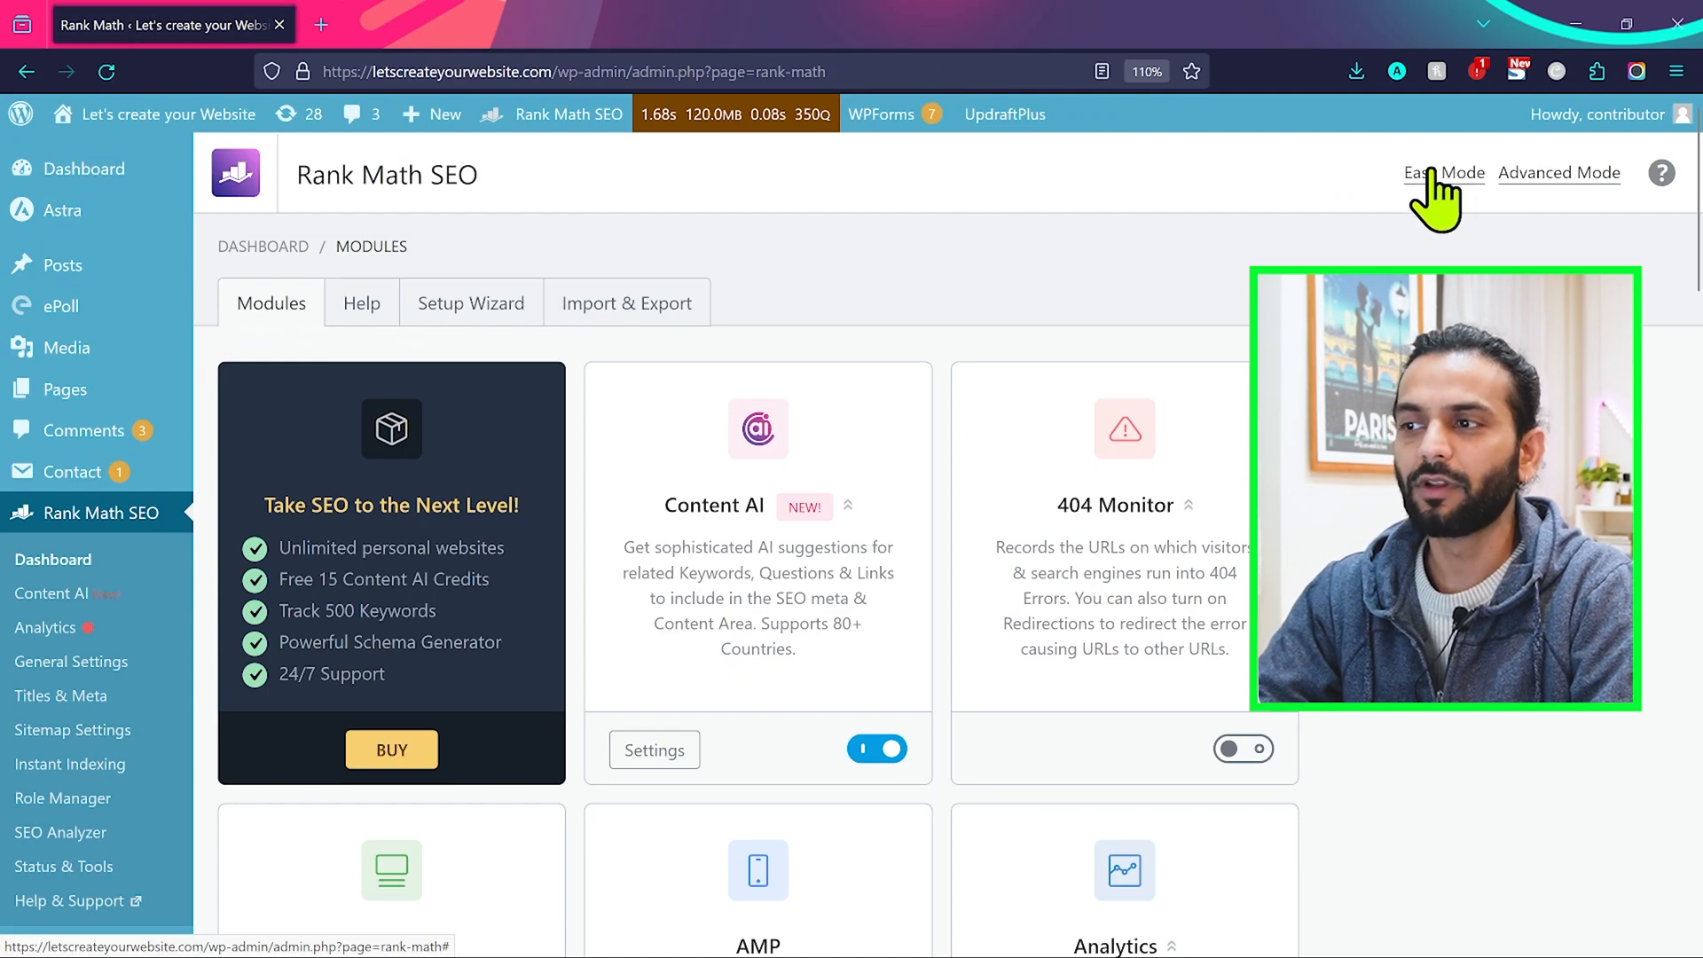
Step: Switch Rank Math to simple mode and back to advanced, then open Titles & Meta
click(1443, 171)
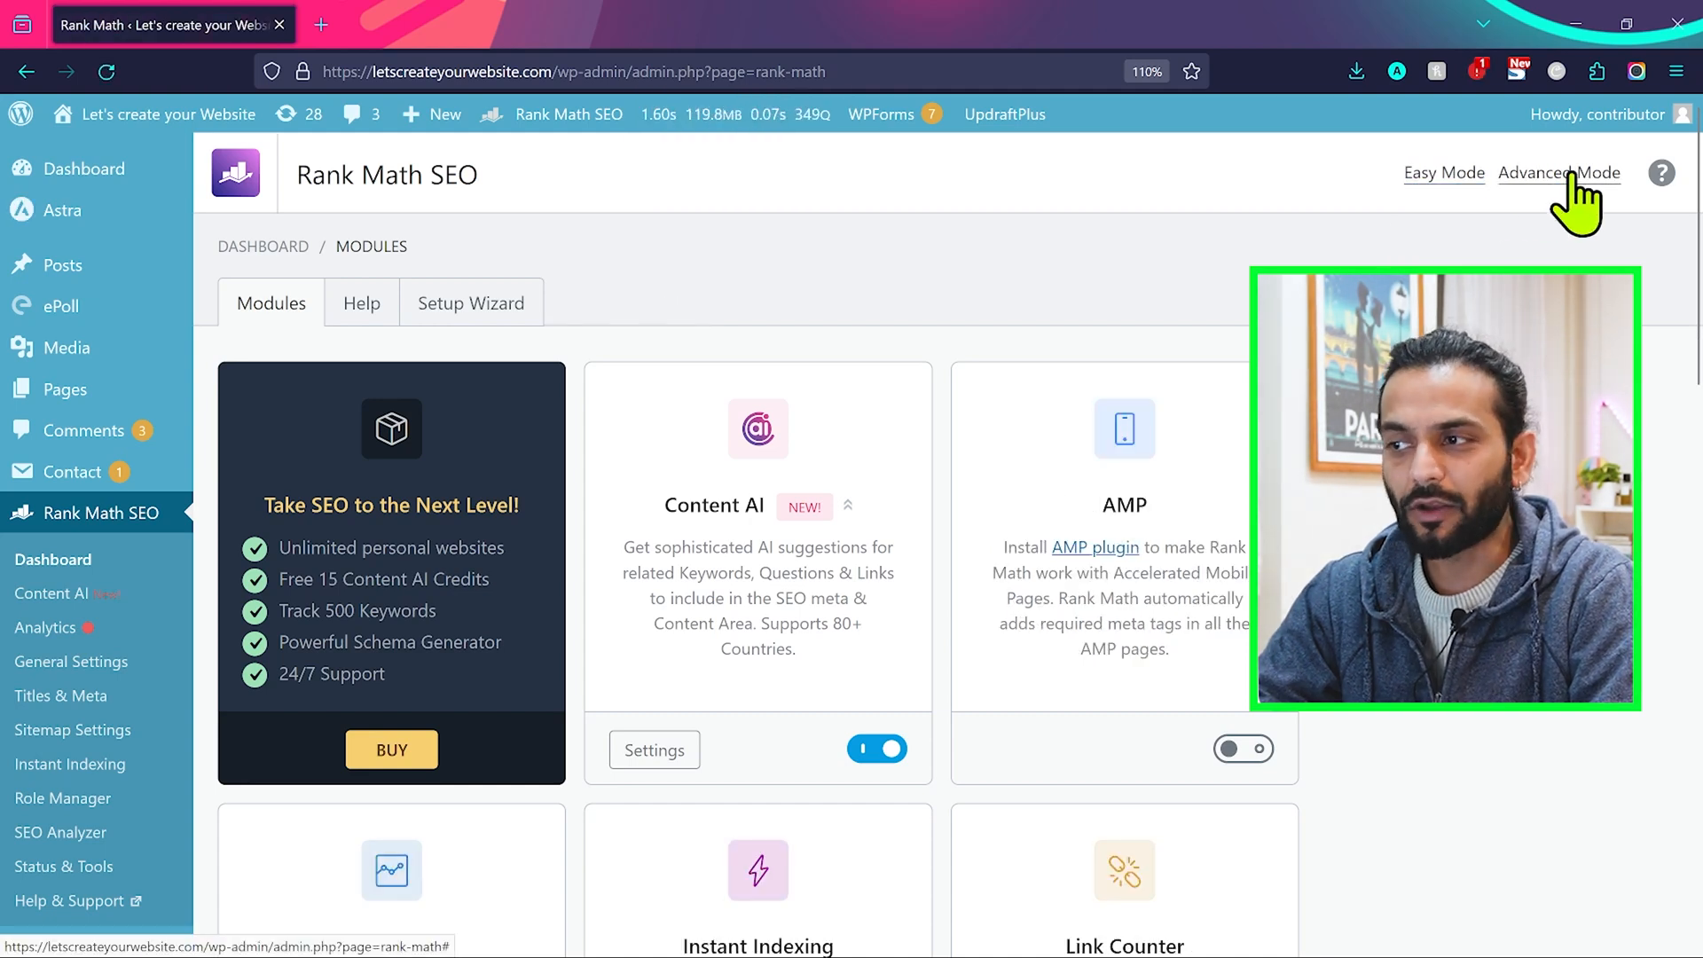
click(1559, 173)
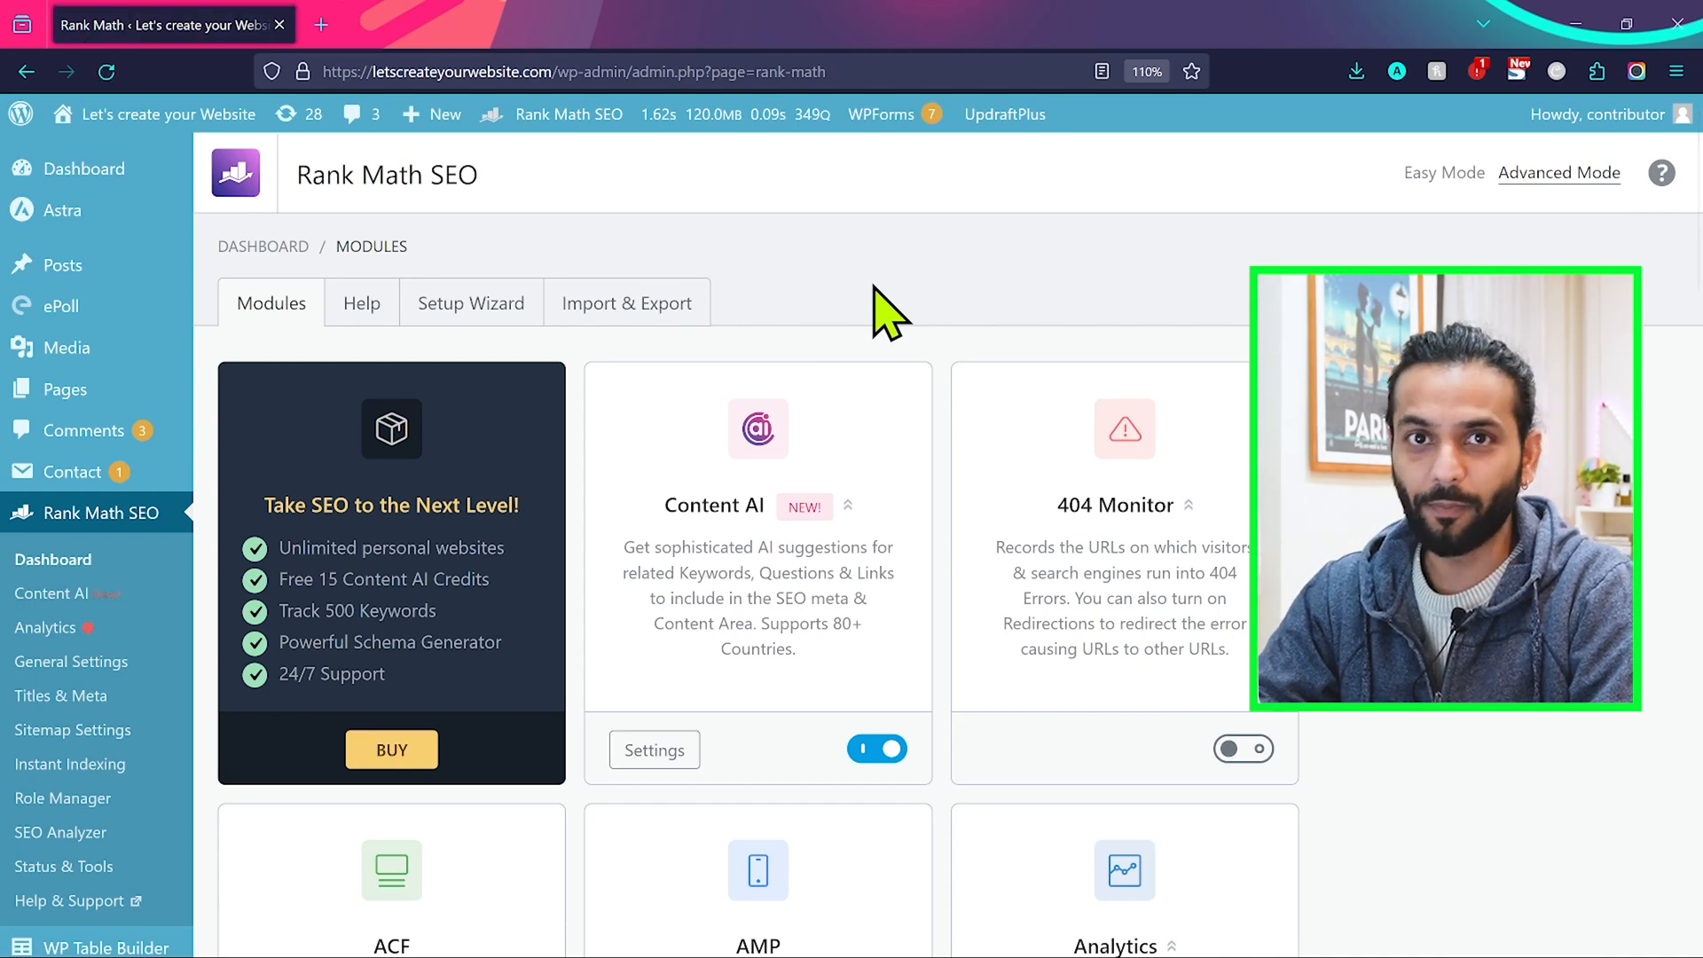
scroll(down, 3)
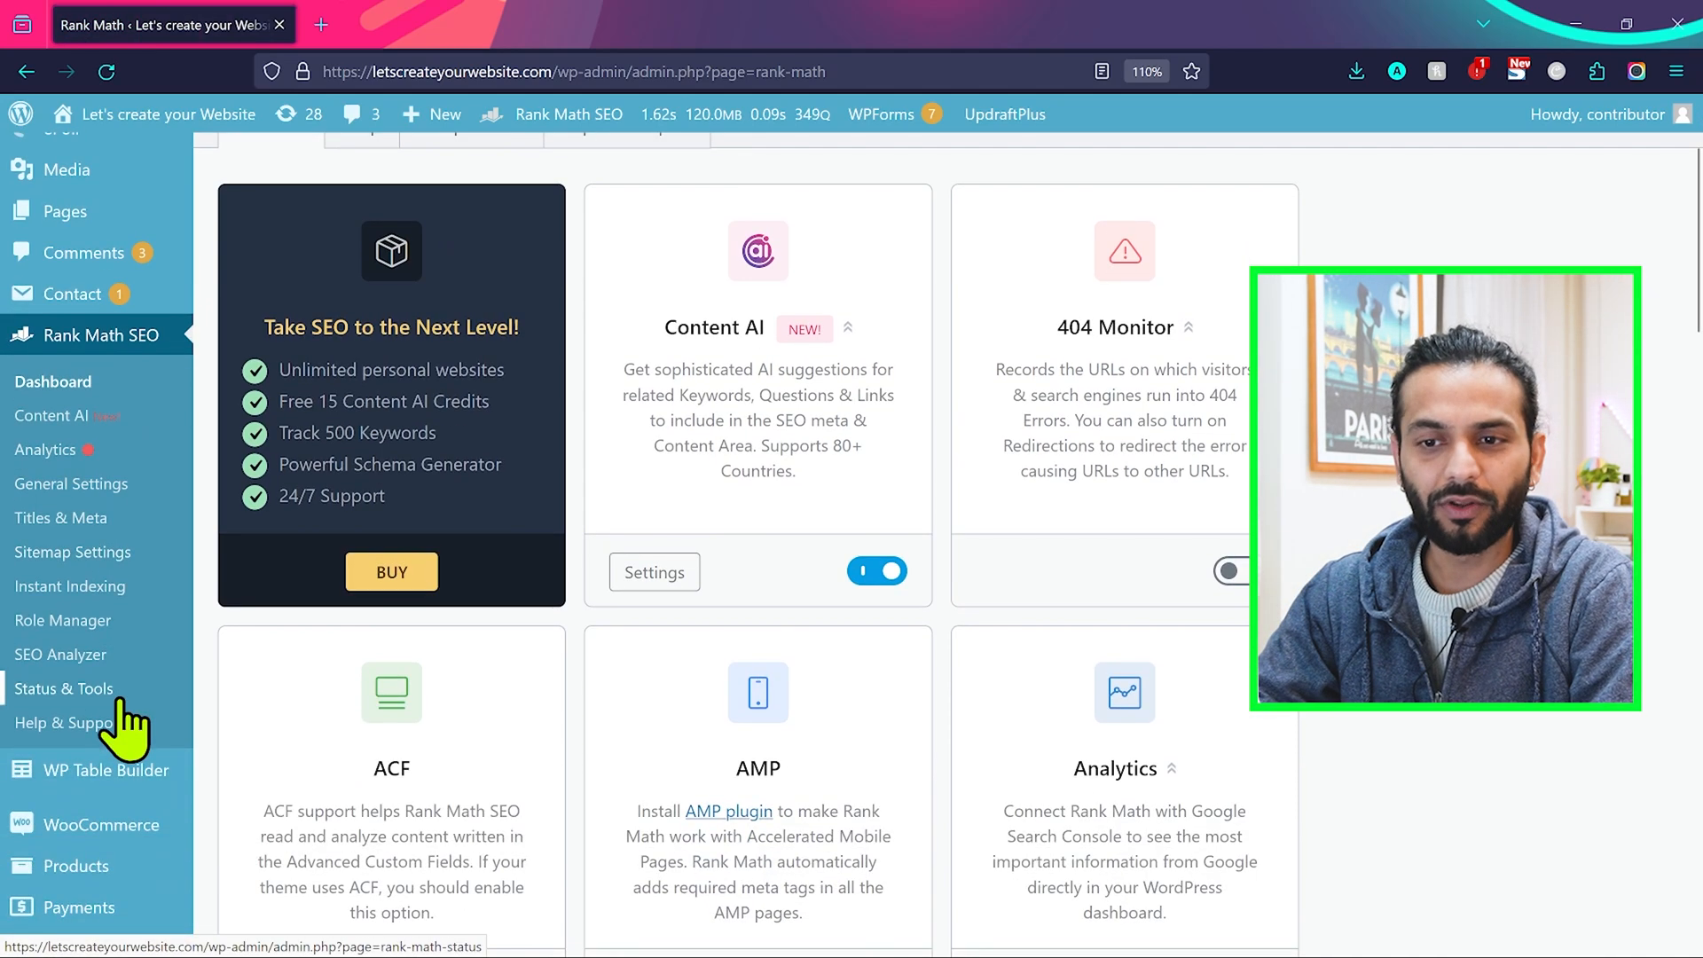
click(61, 518)
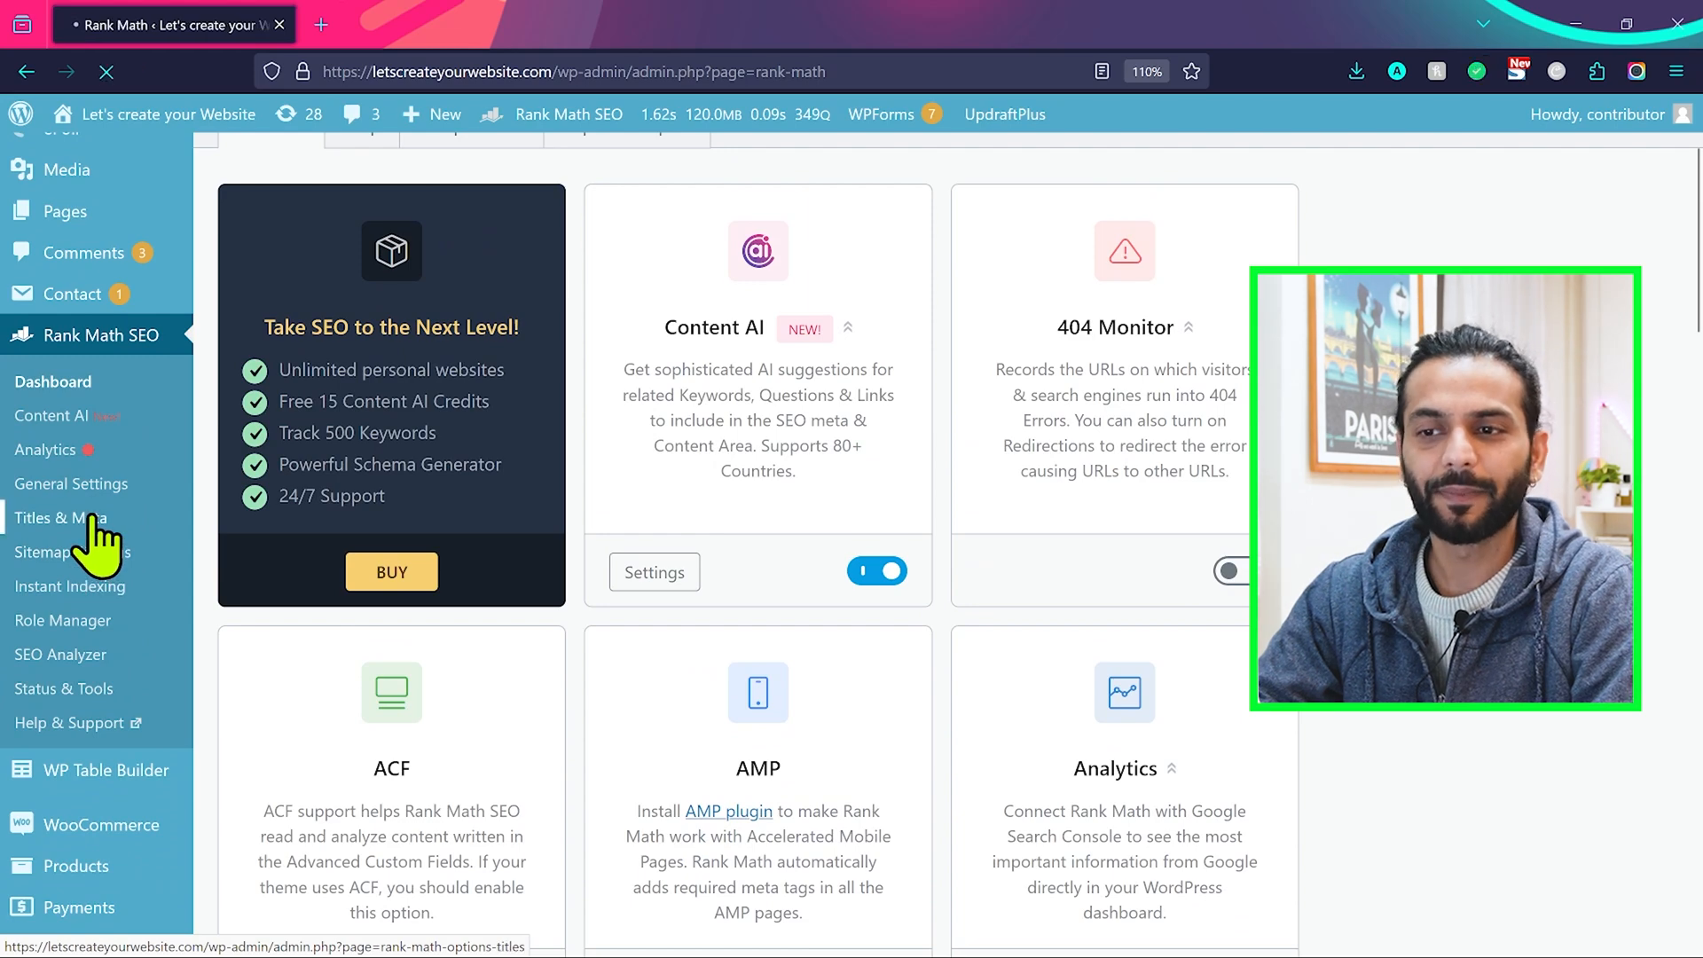
click(62, 518)
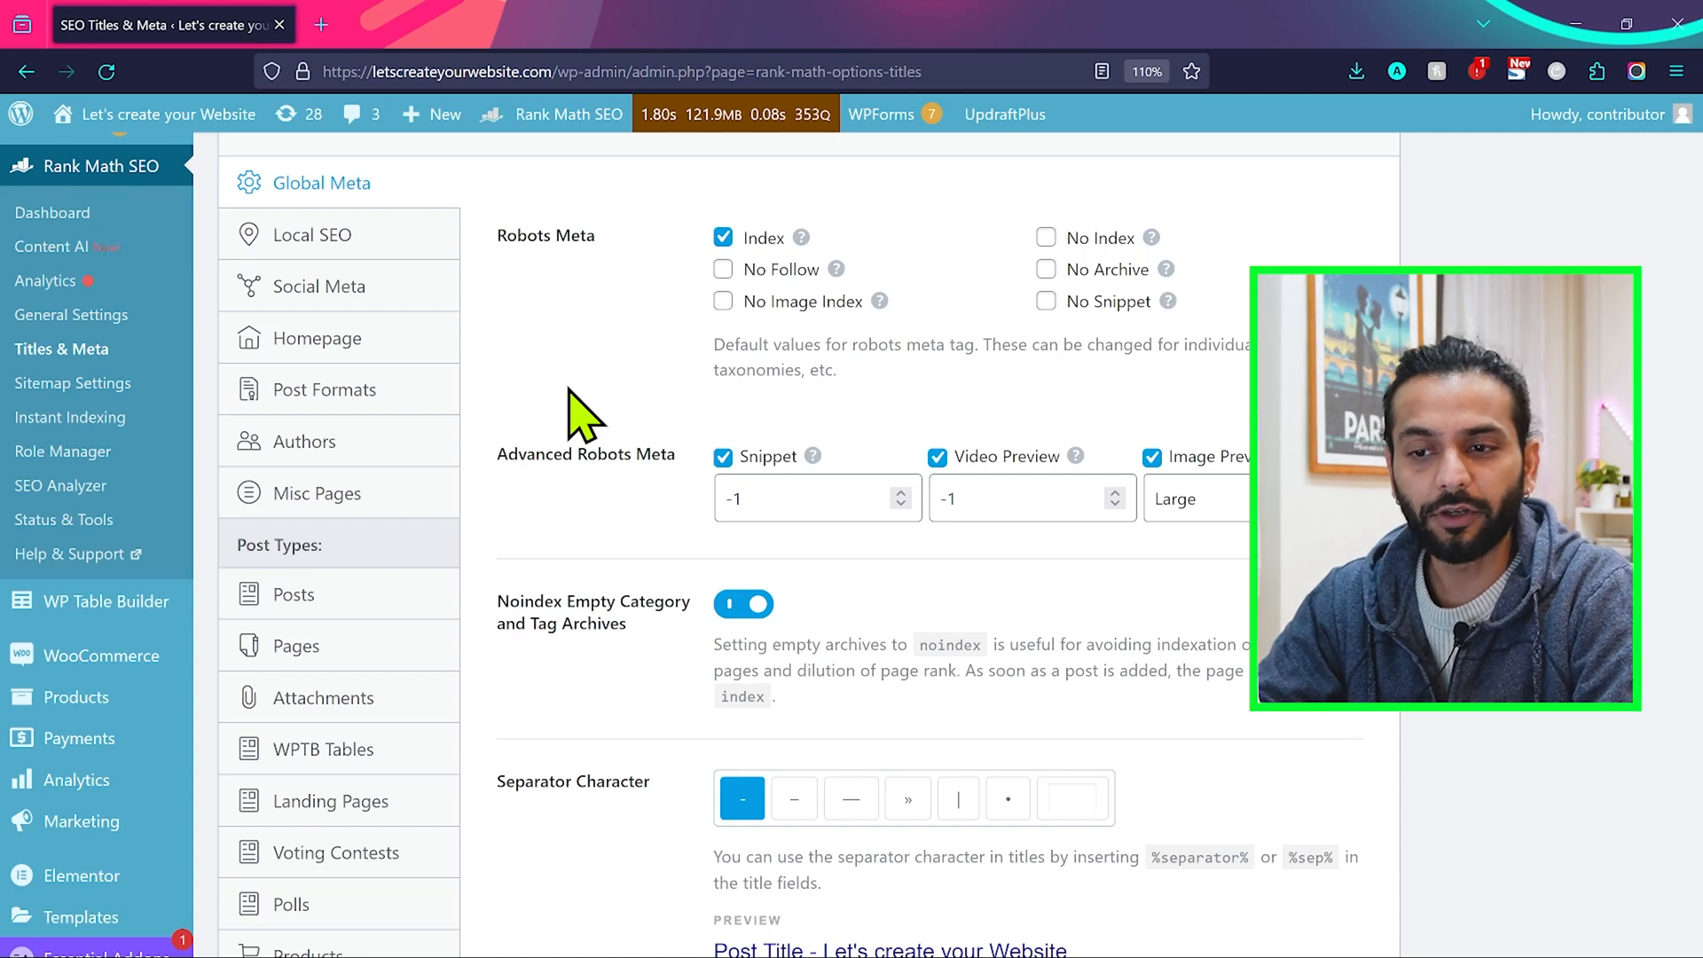
mouse_move(317, 494)
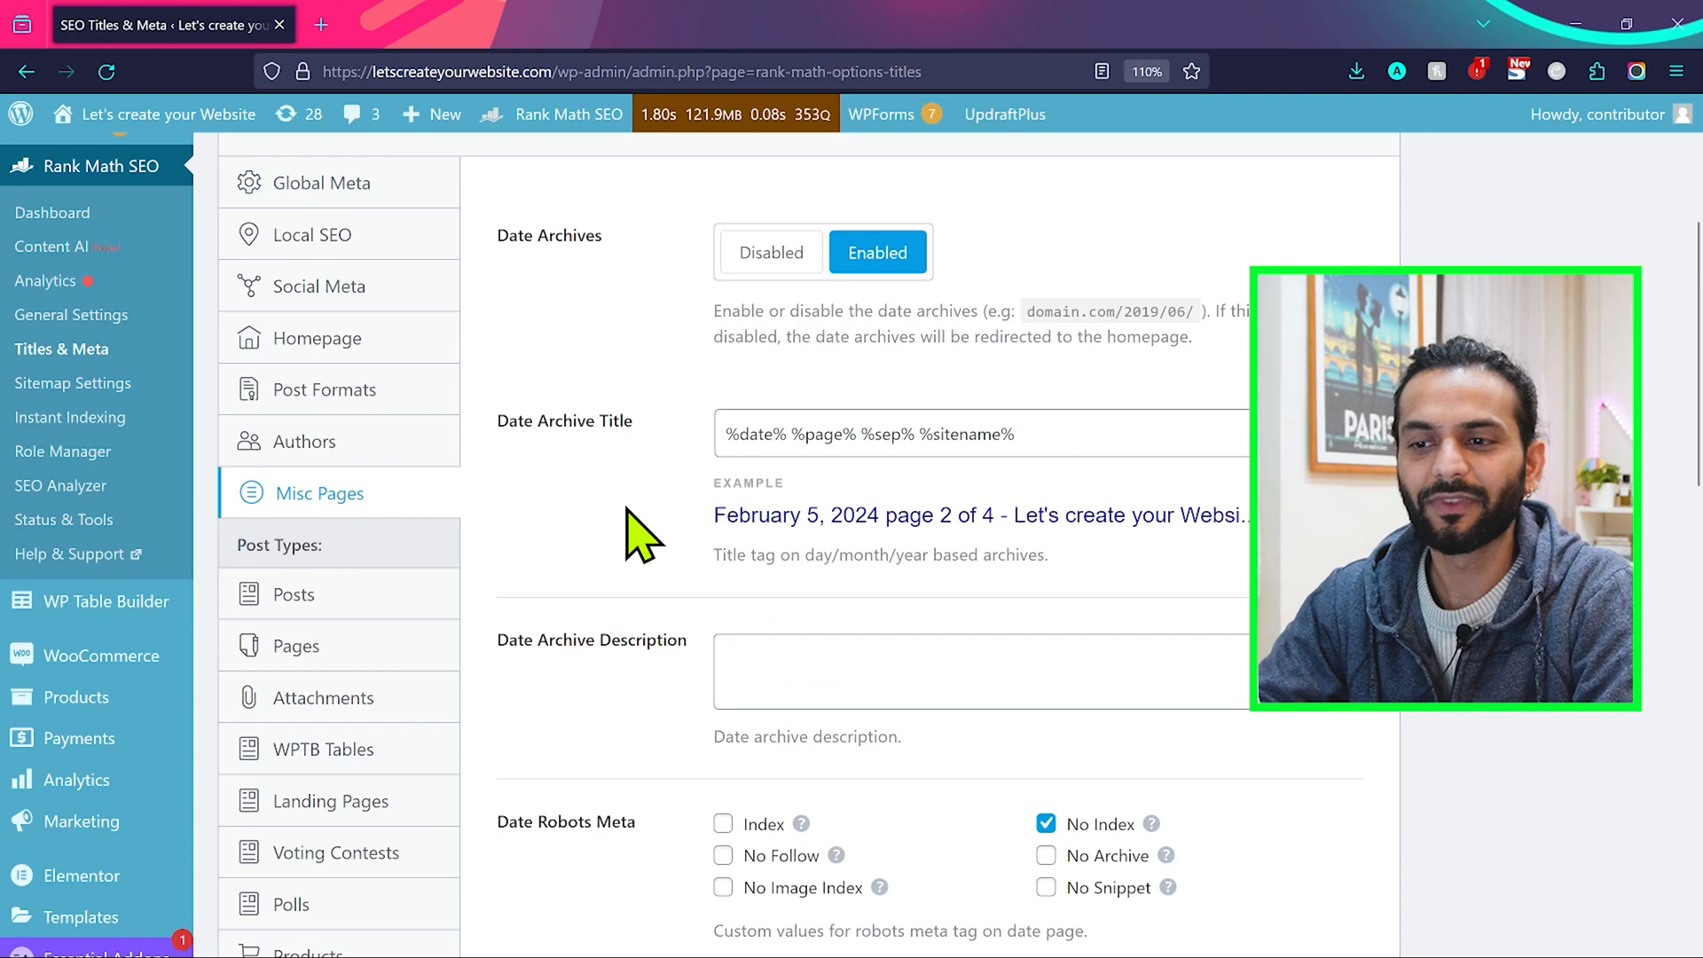
Step: Toggle Noindex Search Results in Misc Pages off and back on, leaving it enabled
scroll(down, 3)
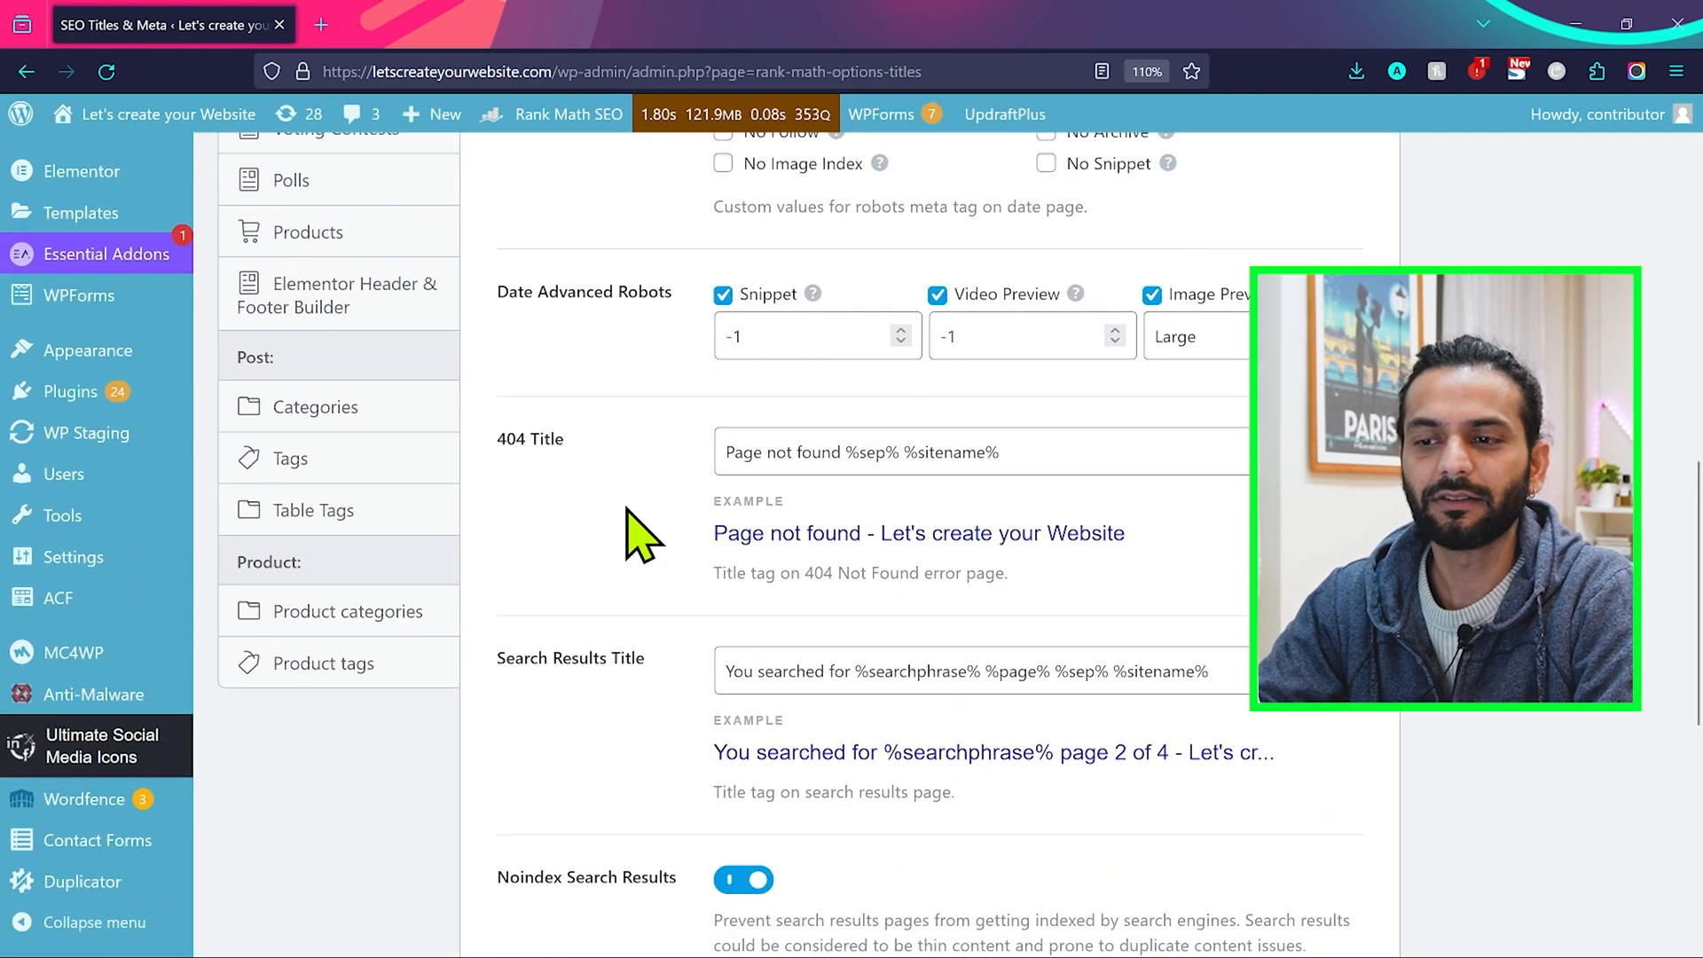
scroll(down, 3)
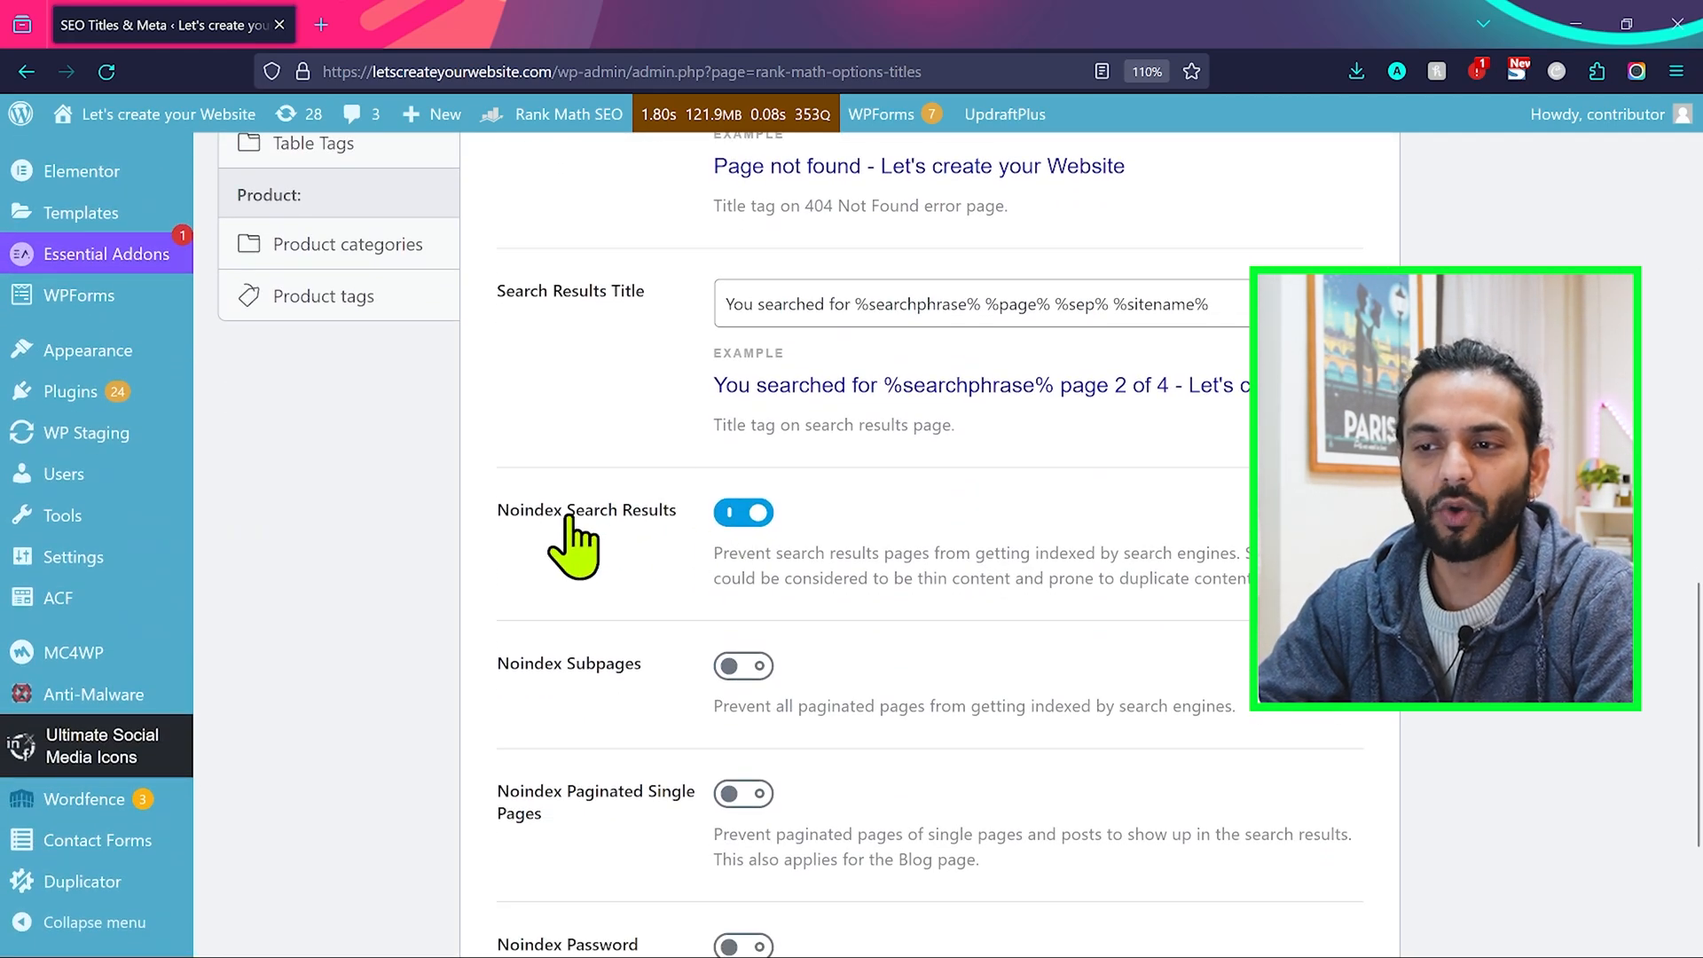
click(743, 511)
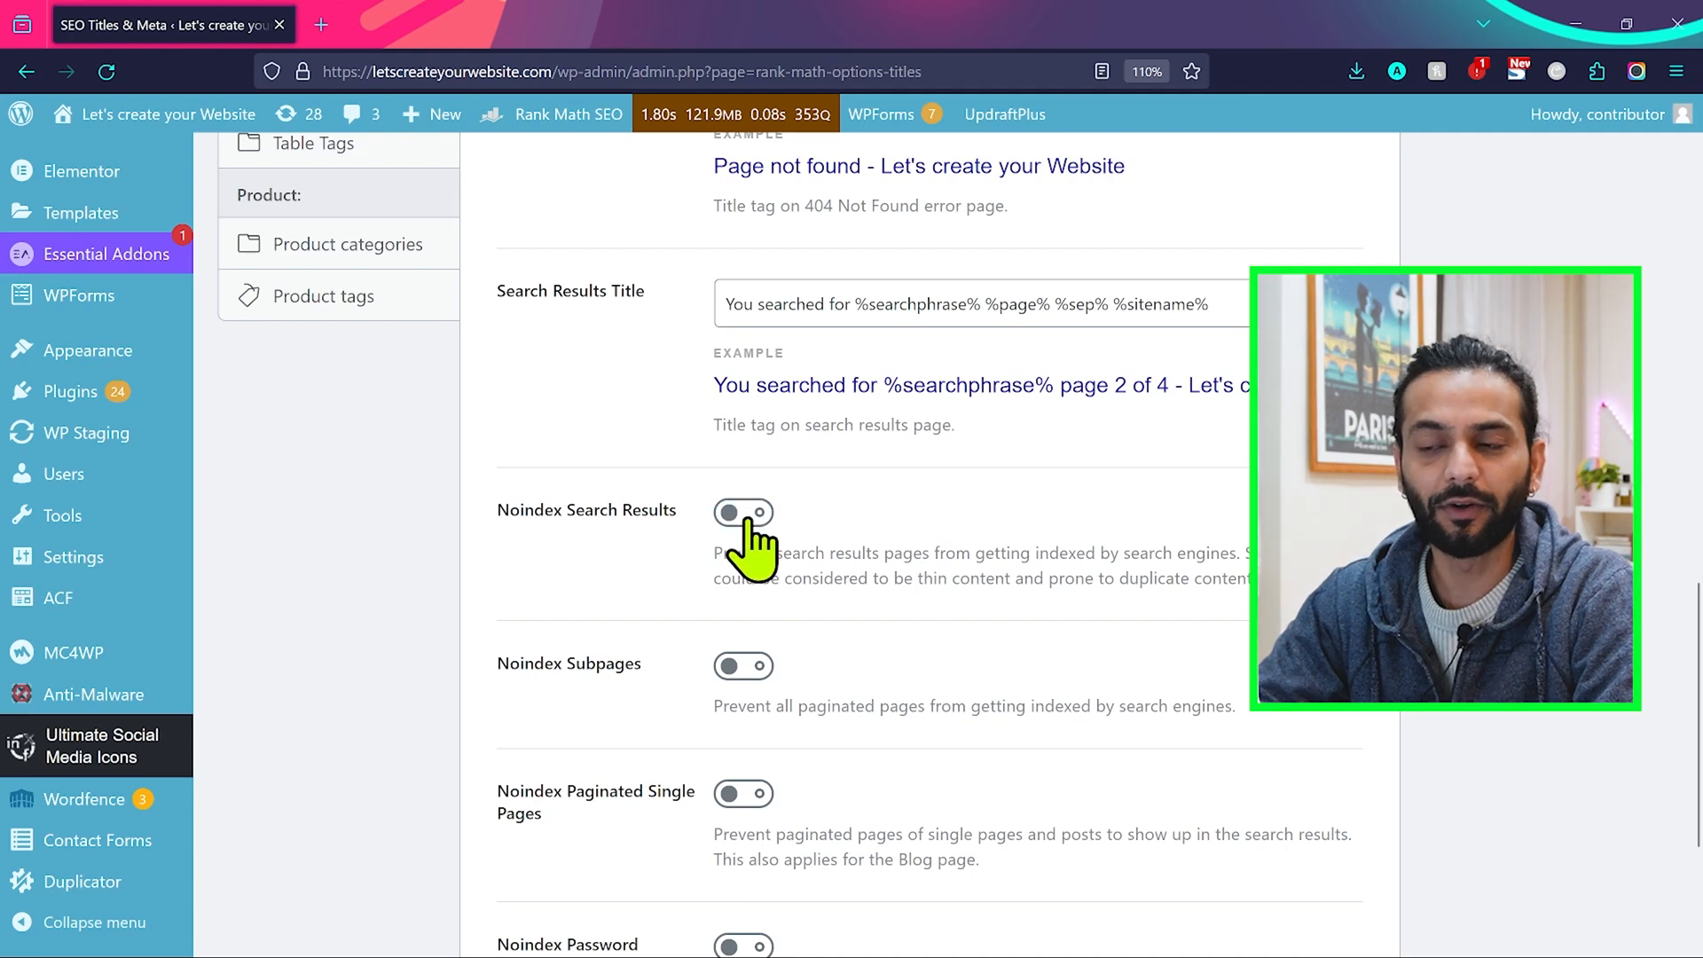
click(743, 513)
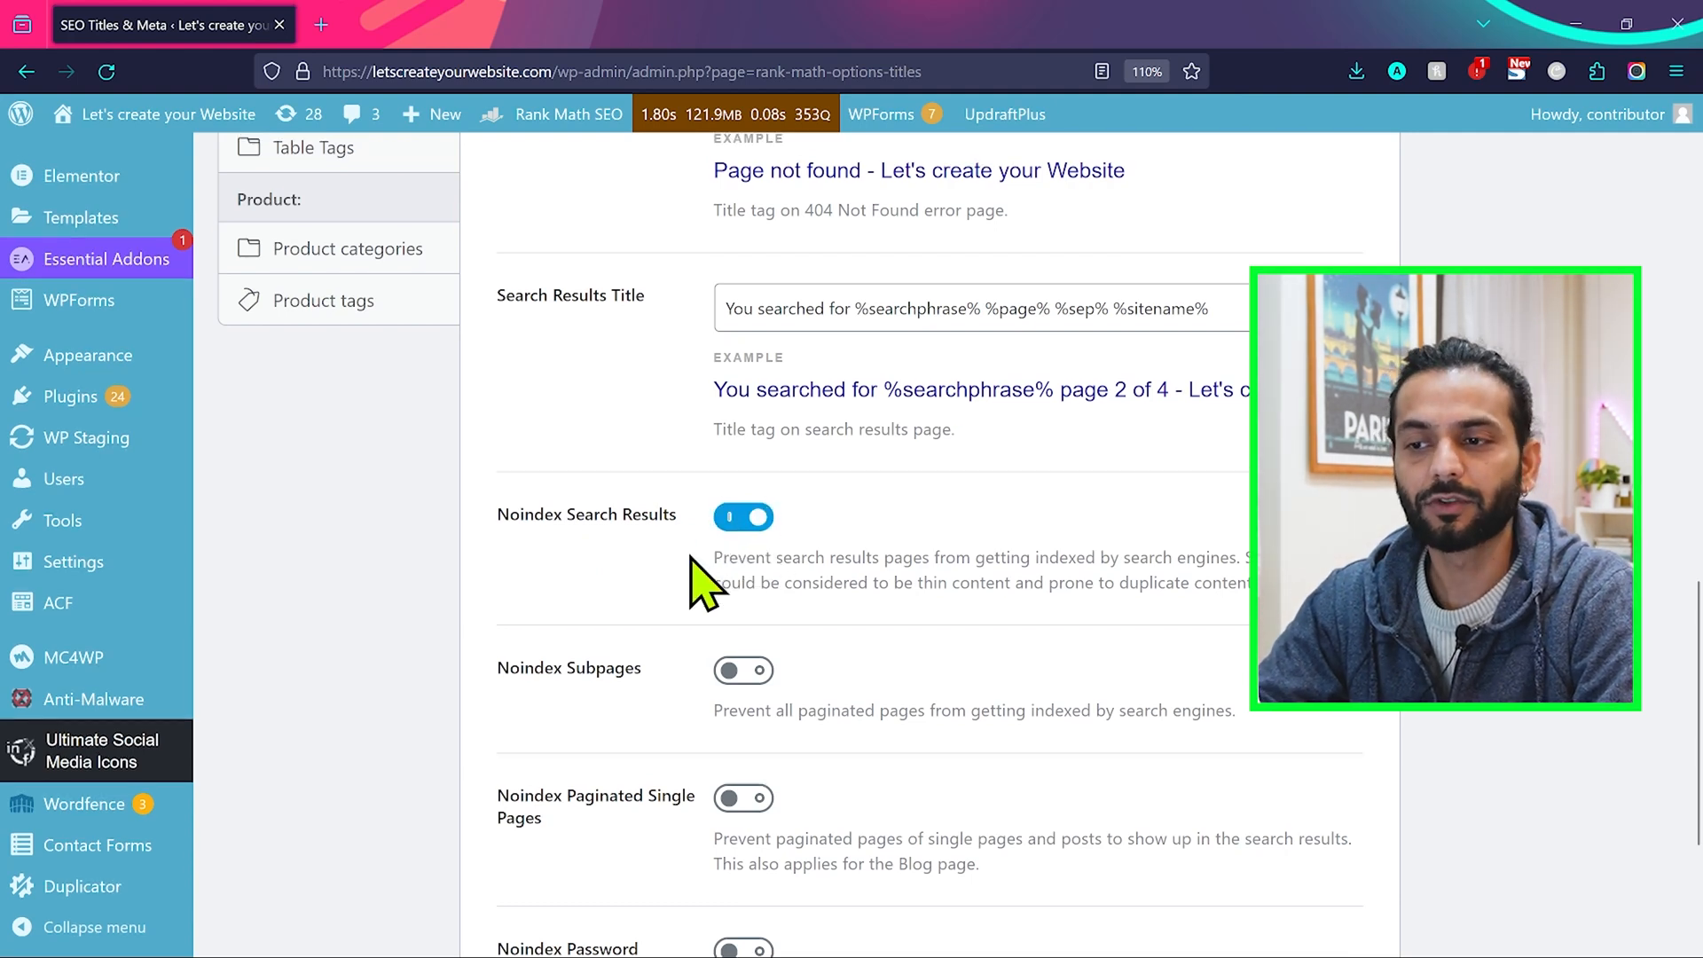
mouse_move(379, 608)
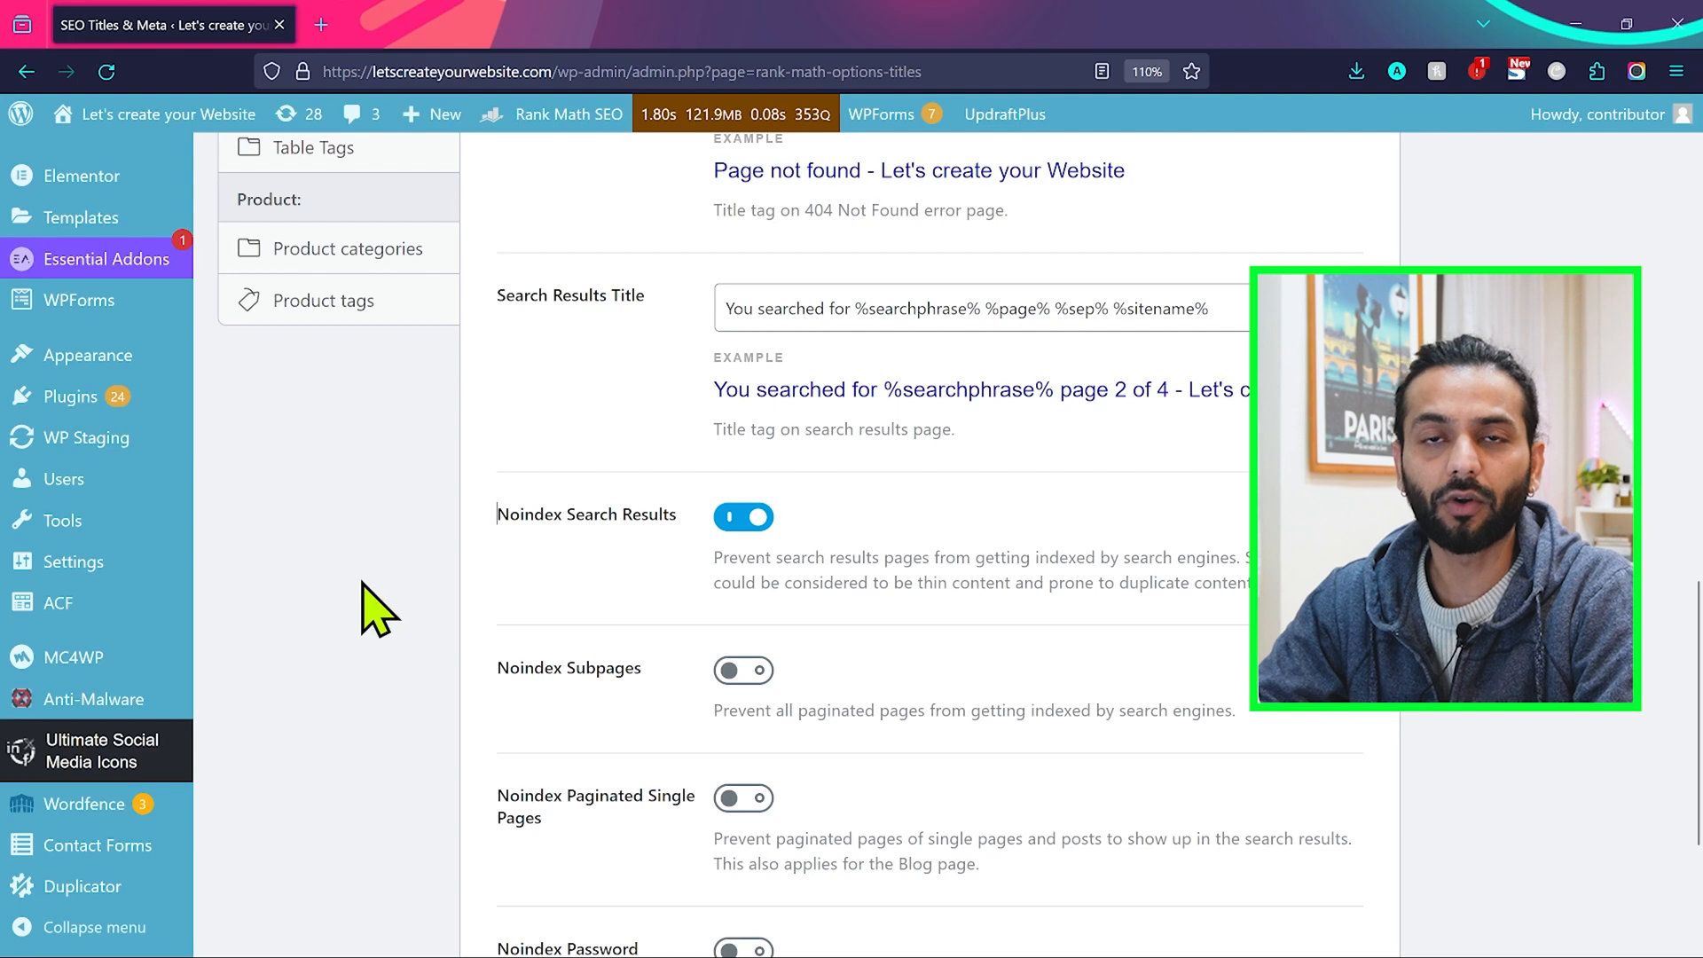